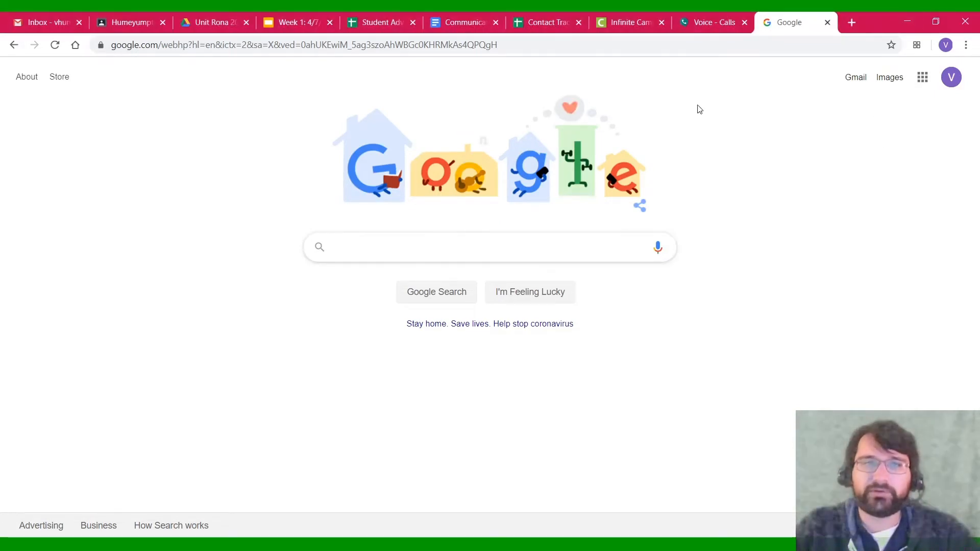
- Replace the Google address with "one" to show OneLogin suggestions
{"action": "left_click", "coordinate": [490, 246]}
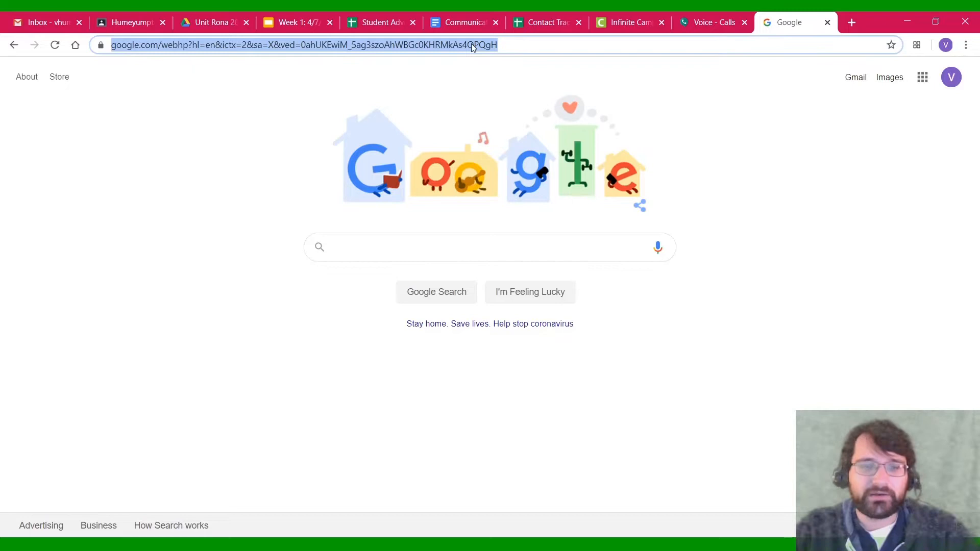
{"action": "type", "text": "one"}
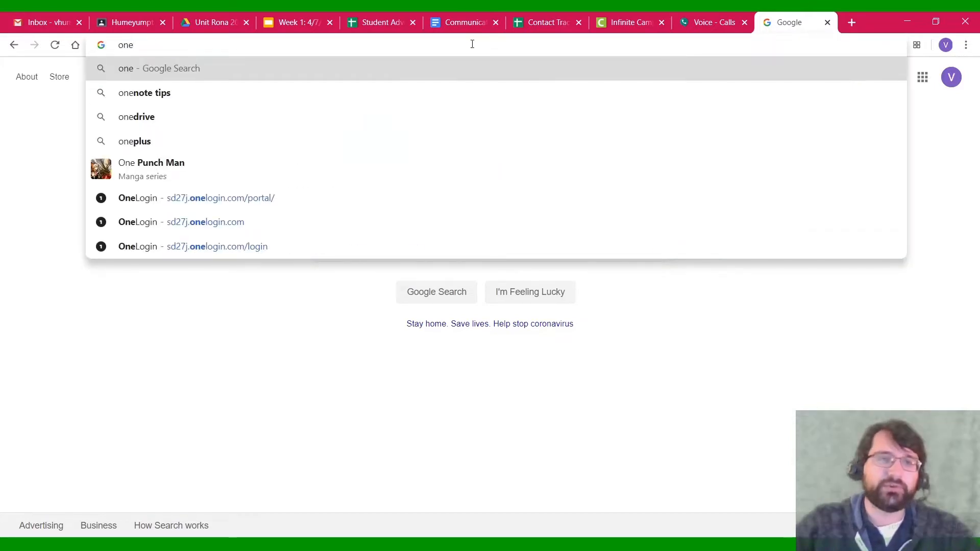
- Log in at sd27j.onelogin.com with the saved username and entered password
{"action": "left_click", "coordinate": [195, 198]}
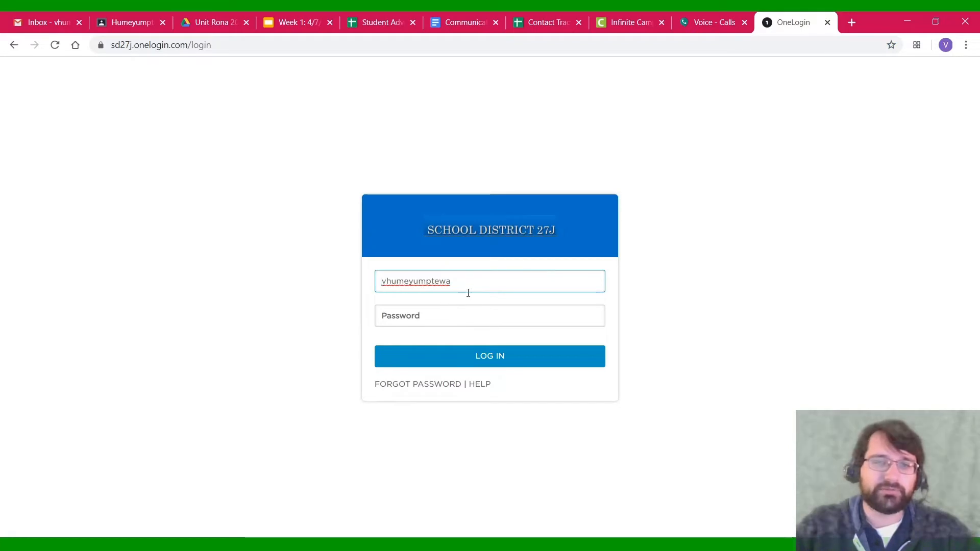
{"action": "left_click", "coordinate": [490, 315]}
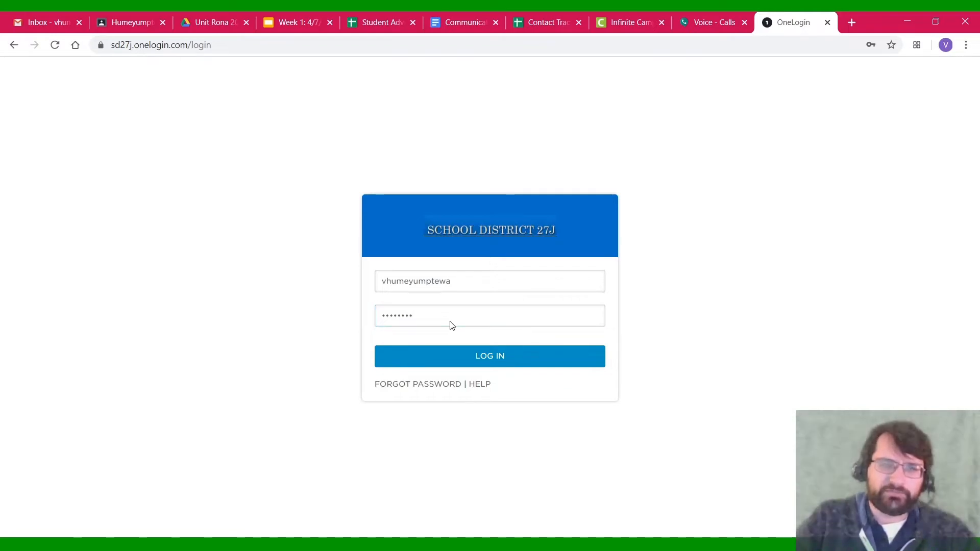
{"action": "left_click", "coordinate": [490, 356]}
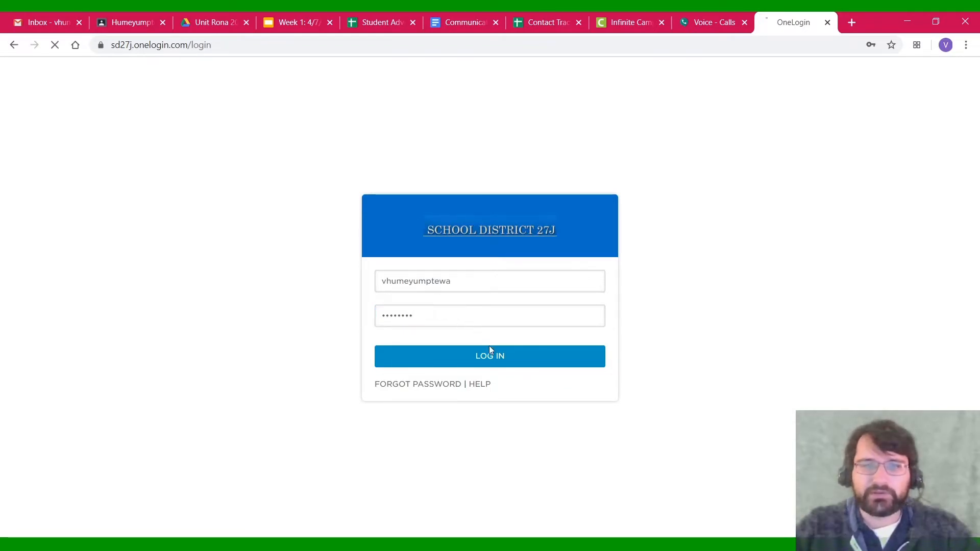
{"action": "left_click", "coordinate": [490, 356]}
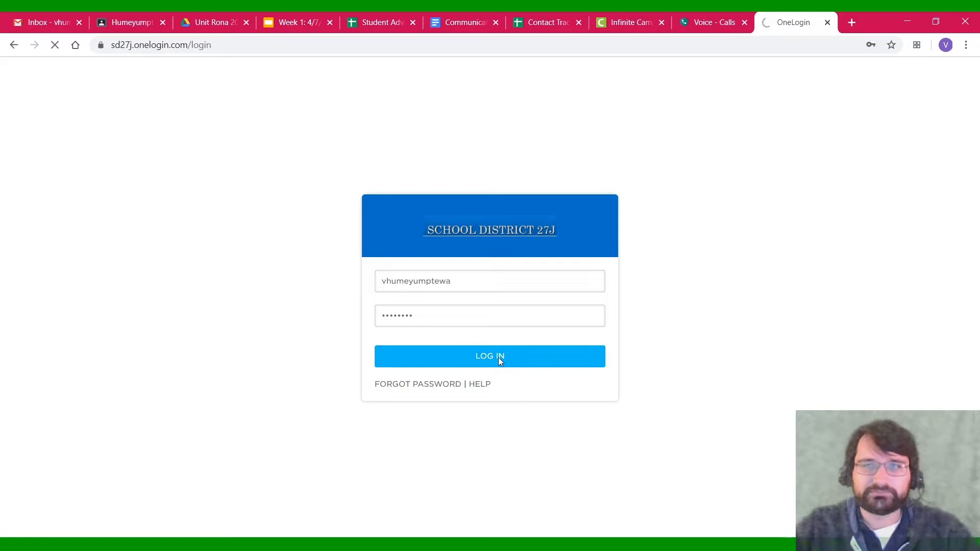
{"action": "left_click", "coordinate": [490, 357]}
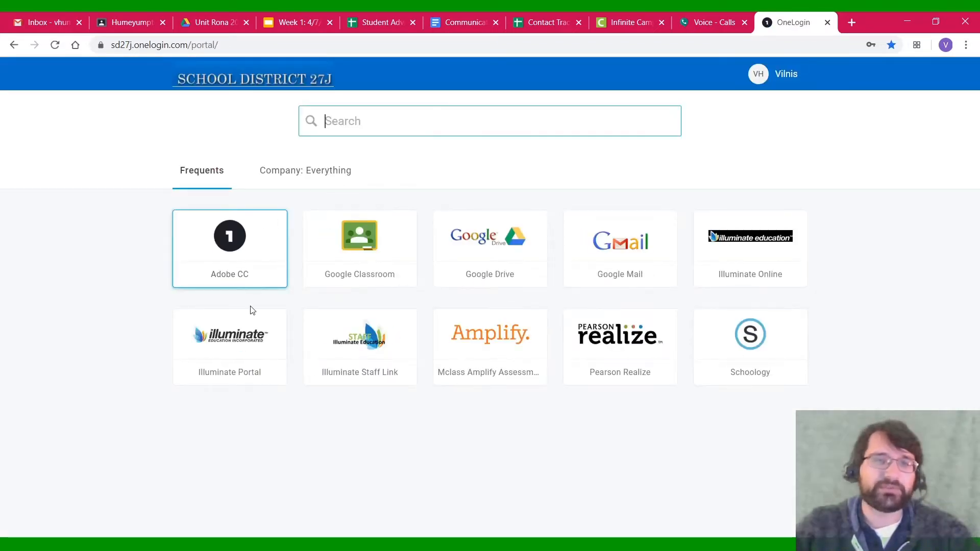
{"action": "mouse_move", "coordinate": [741, 388]}
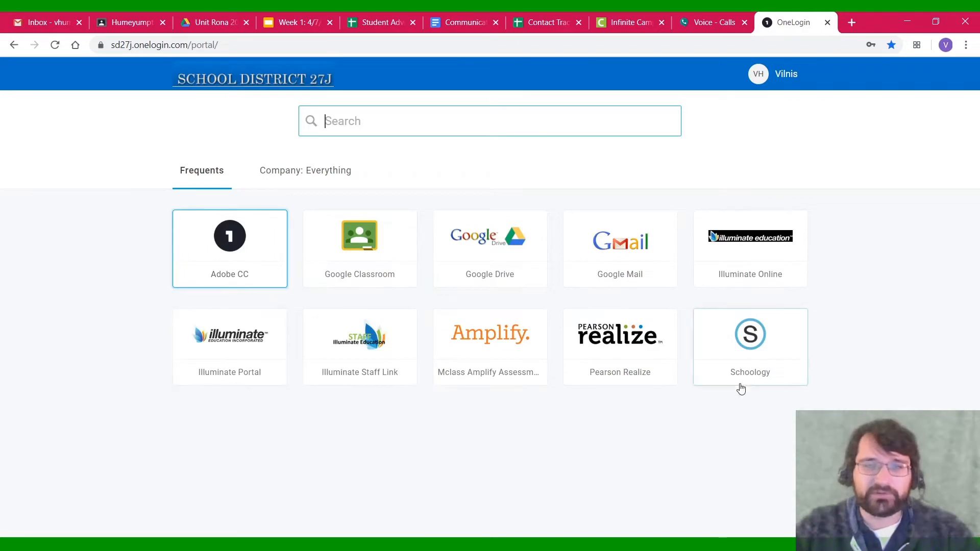
{"action": "mouse_move", "coordinate": [604, 378]}
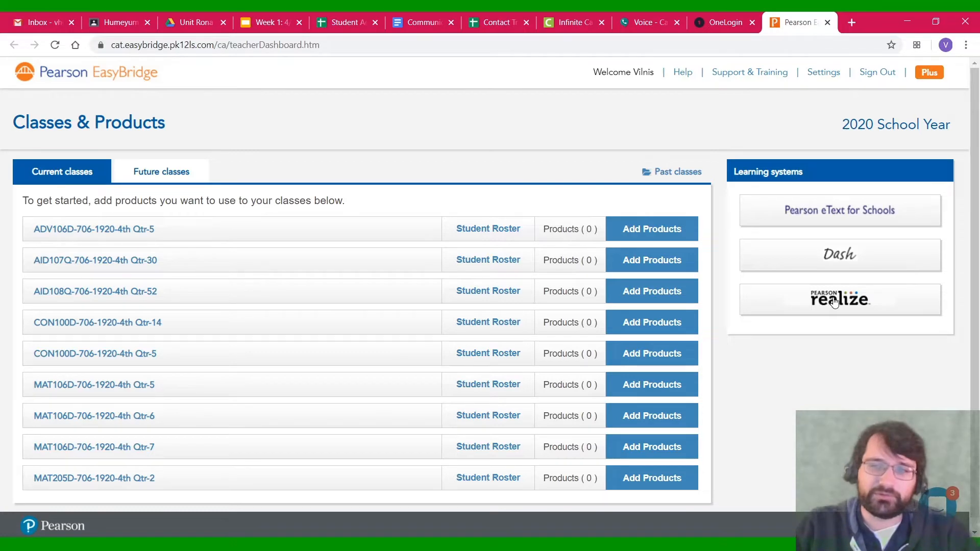
- Launch Pearson Realize from EasyBridge's Learning systems
{"action": "left_click", "coordinate": [839, 299]}
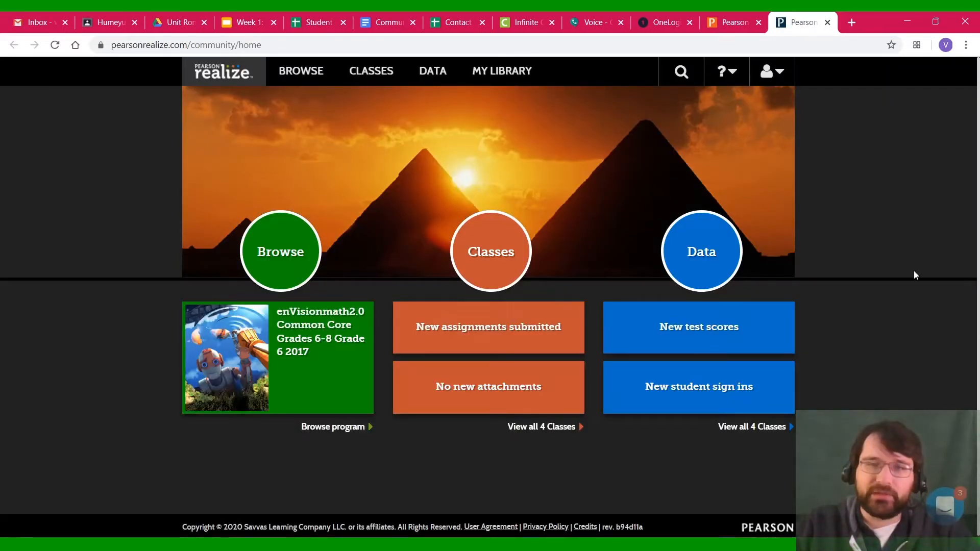
{"action": "mouse_move", "coordinate": [701, 251]}
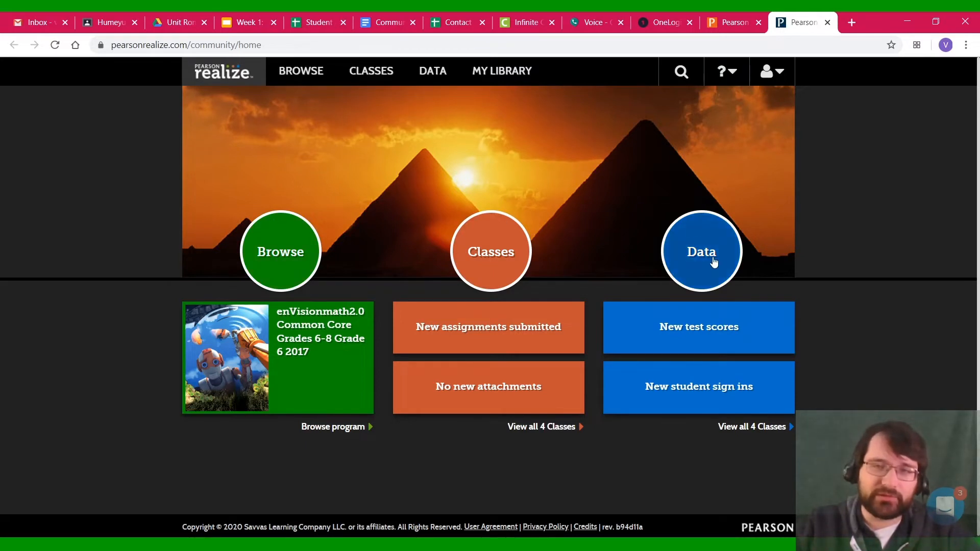
{"action": "mouse_move", "coordinate": [346, 214]}
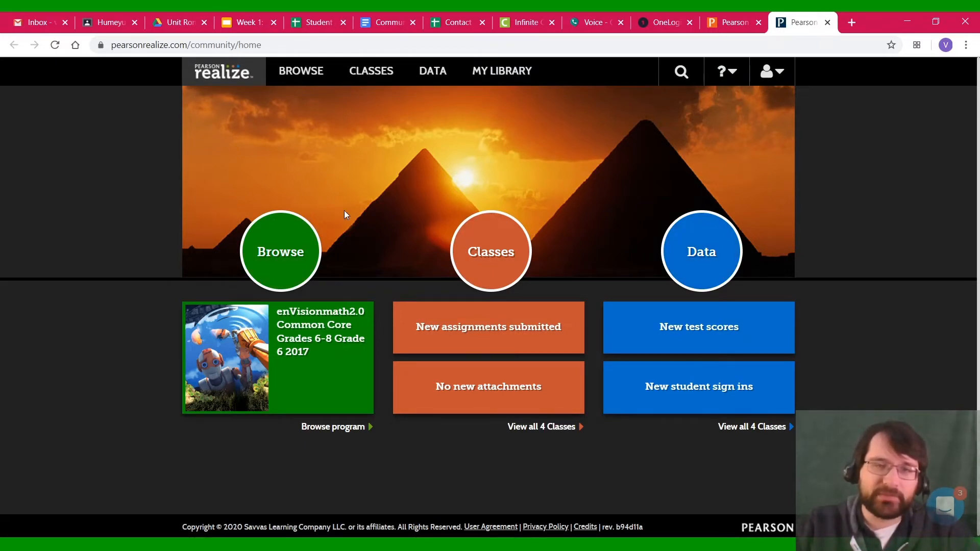
{"action": "mouse_move", "coordinate": [280, 252]}
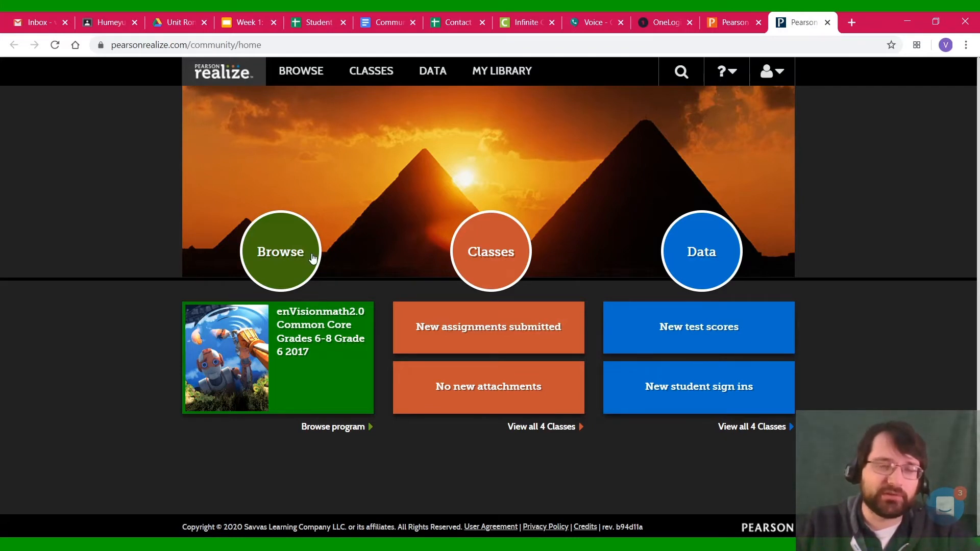
{"action": "mouse_move", "coordinate": [505, 239]}
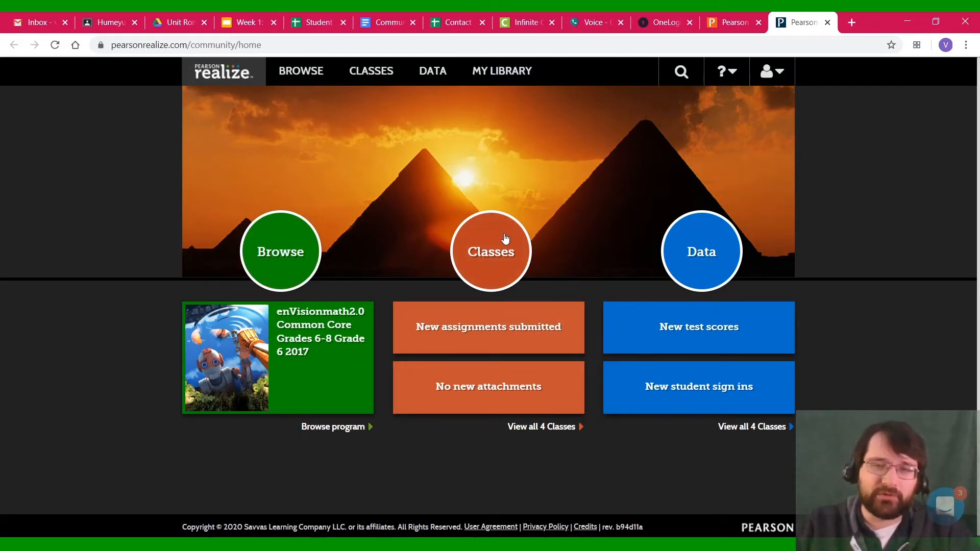
{"action": "mouse_move", "coordinate": [463, 235]}
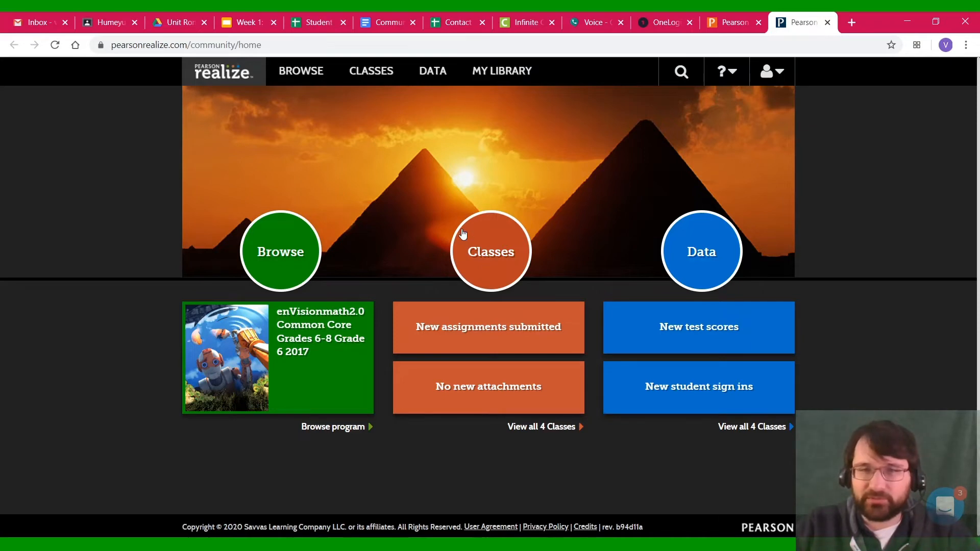
- Open the Classes list on the Realize home page and return to its top
{"action": "left_click", "coordinate": [490, 251]}
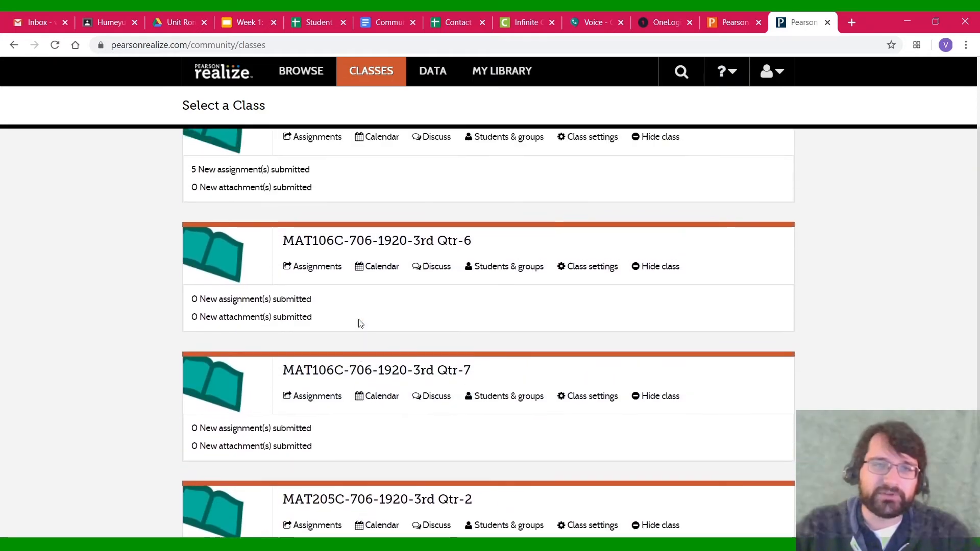
{"action": "scroll", "scroll_direction": "up", "scroll_amount": 3}
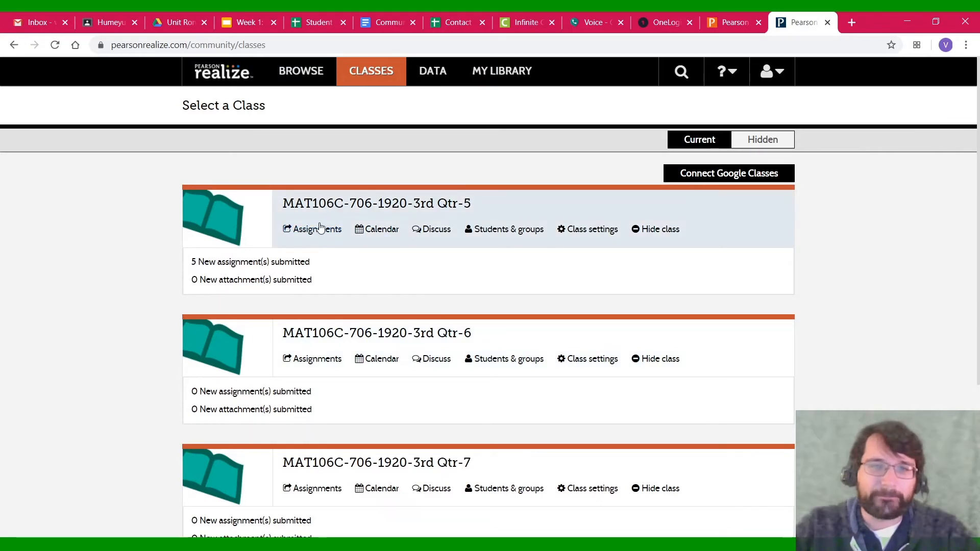
- Open MAT106C-706-1920-3rd Qtr-5 assignments and scroll through them, e.g. 5-6: Compare Unit Rates
{"action": "left_click", "coordinate": [317, 229]}
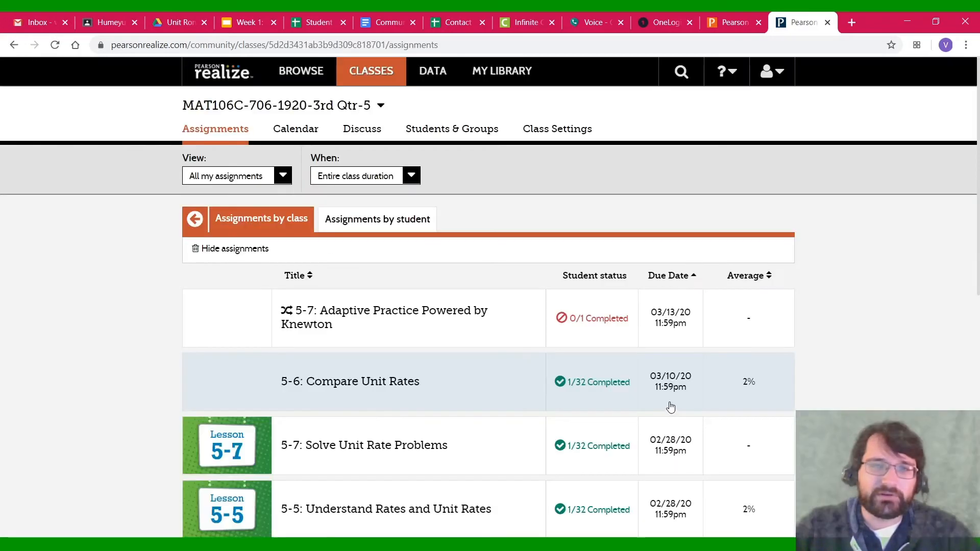
{"action": "scroll", "scroll_direction": "down", "scroll_amount": 3}
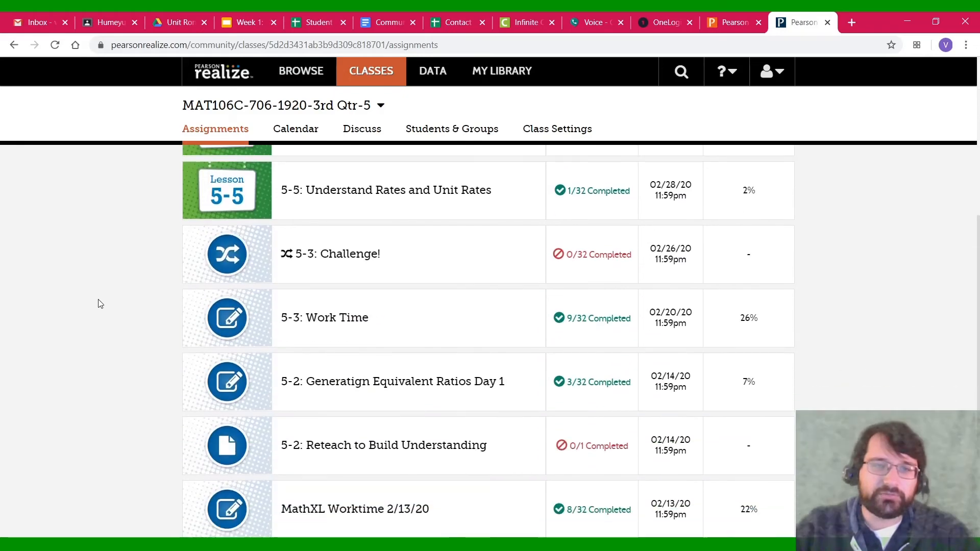
{"action": "scroll", "scroll_direction": "up", "scroll_amount": 3}
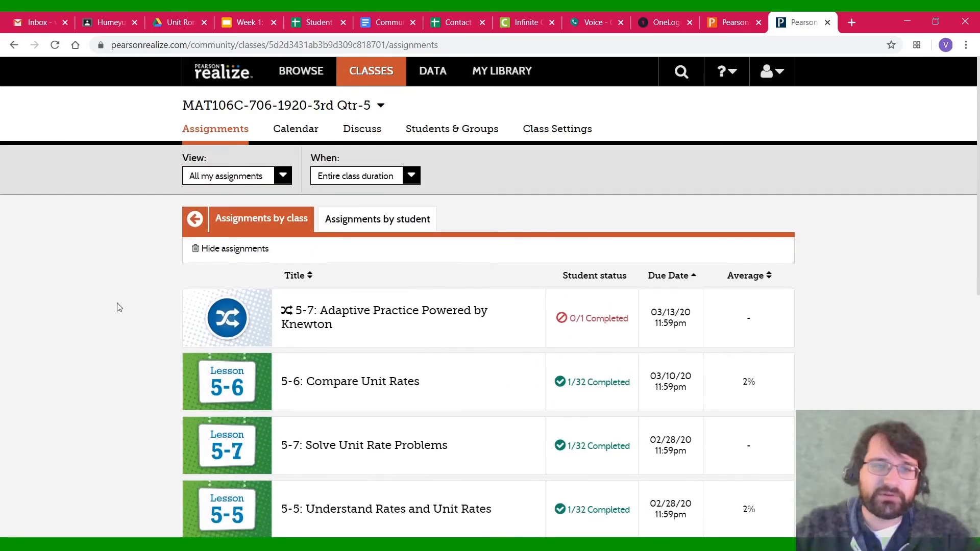
{"action": "mouse_move", "coordinate": [185, 250]}
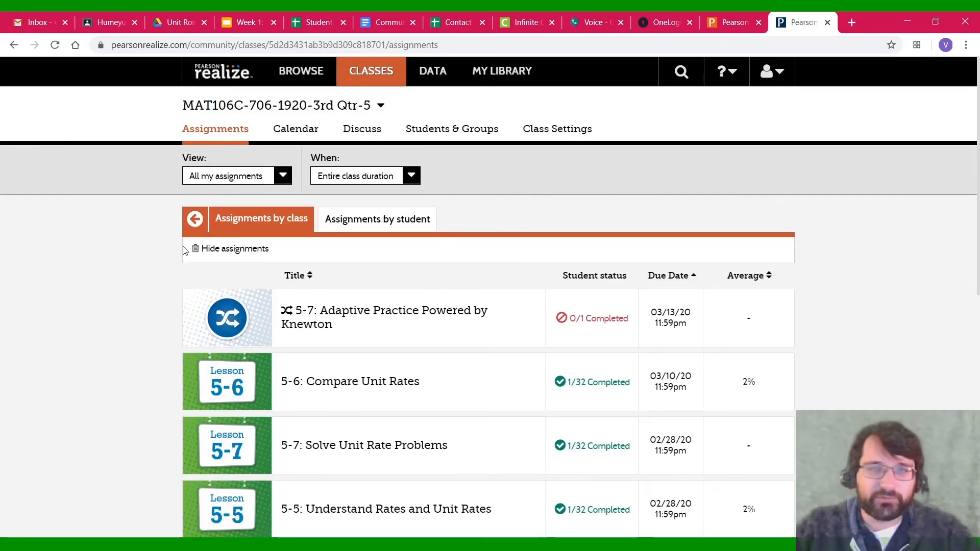
{"action": "mouse_move", "coordinate": [150, 245]}
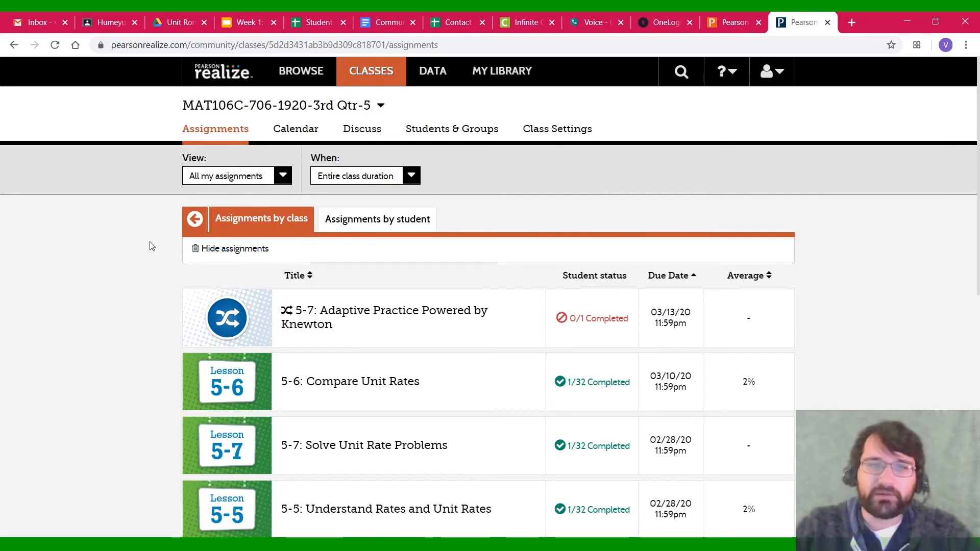
{"action": "scroll", "scroll_direction": "down", "scroll_amount": 3}
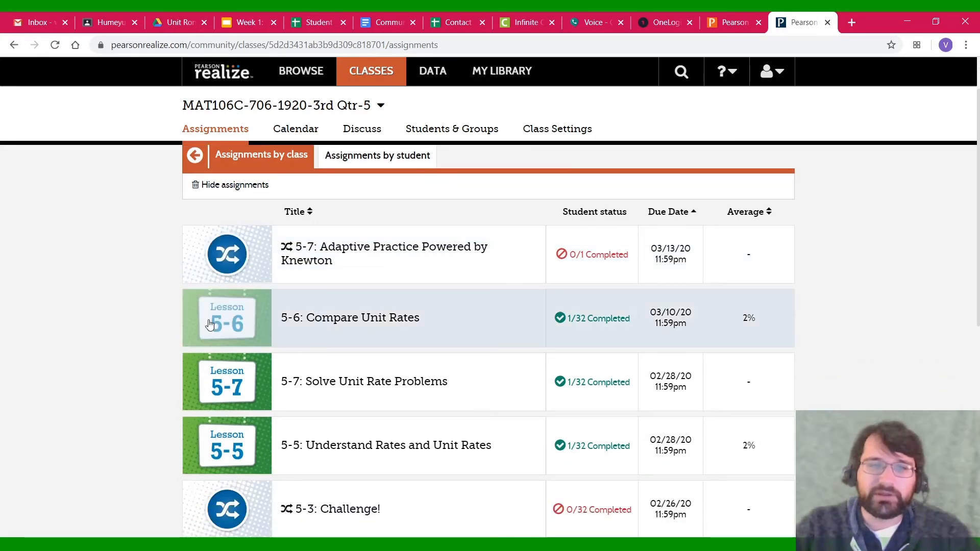
{"action": "mouse_move", "coordinate": [325, 322]}
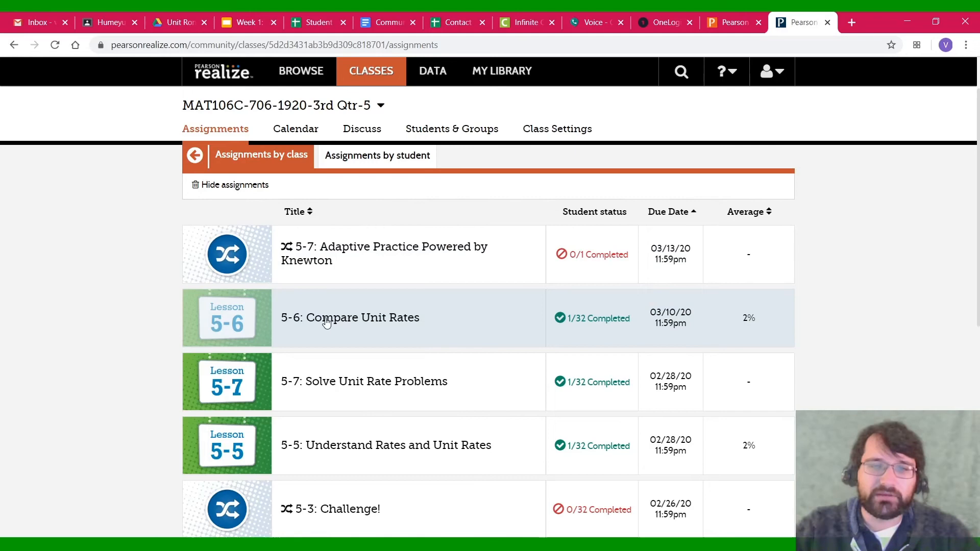
{"action": "left_click", "coordinate": [350, 317]}
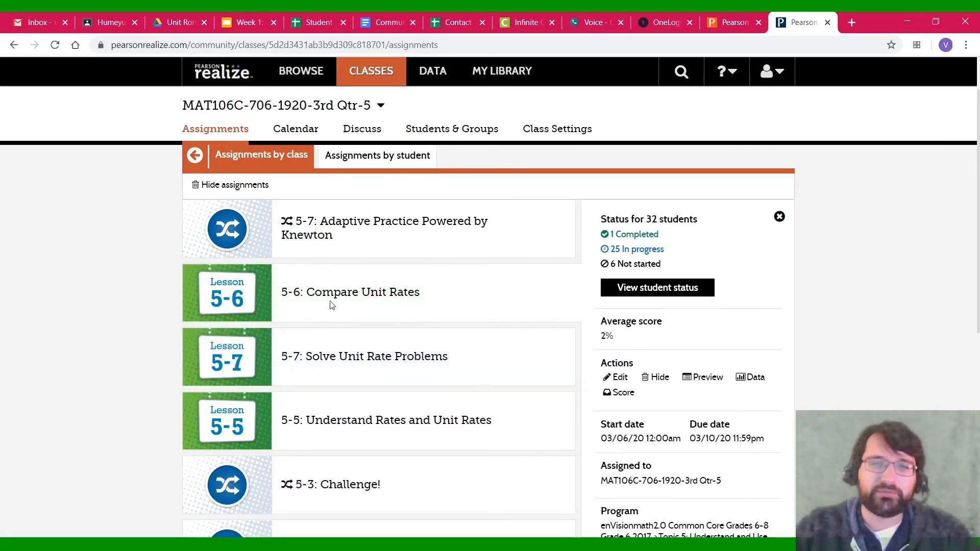
{"action": "mouse_move", "coordinate": [780, 217]}
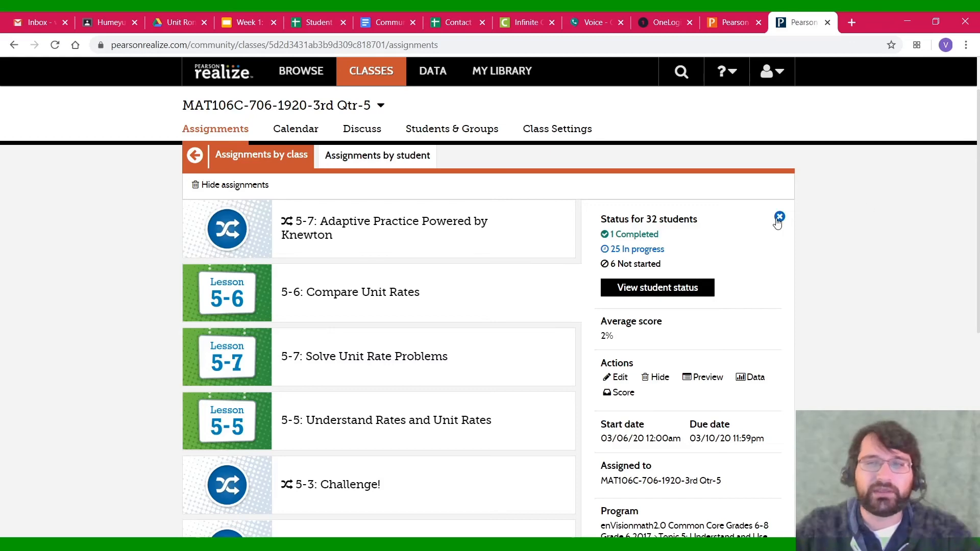
{"action": "left_click", "coordinate": [780, 217]}
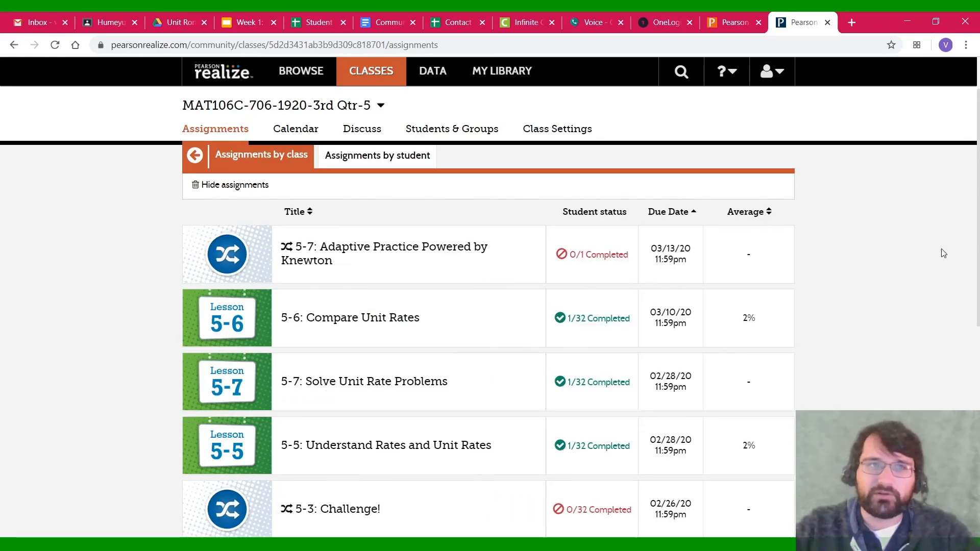